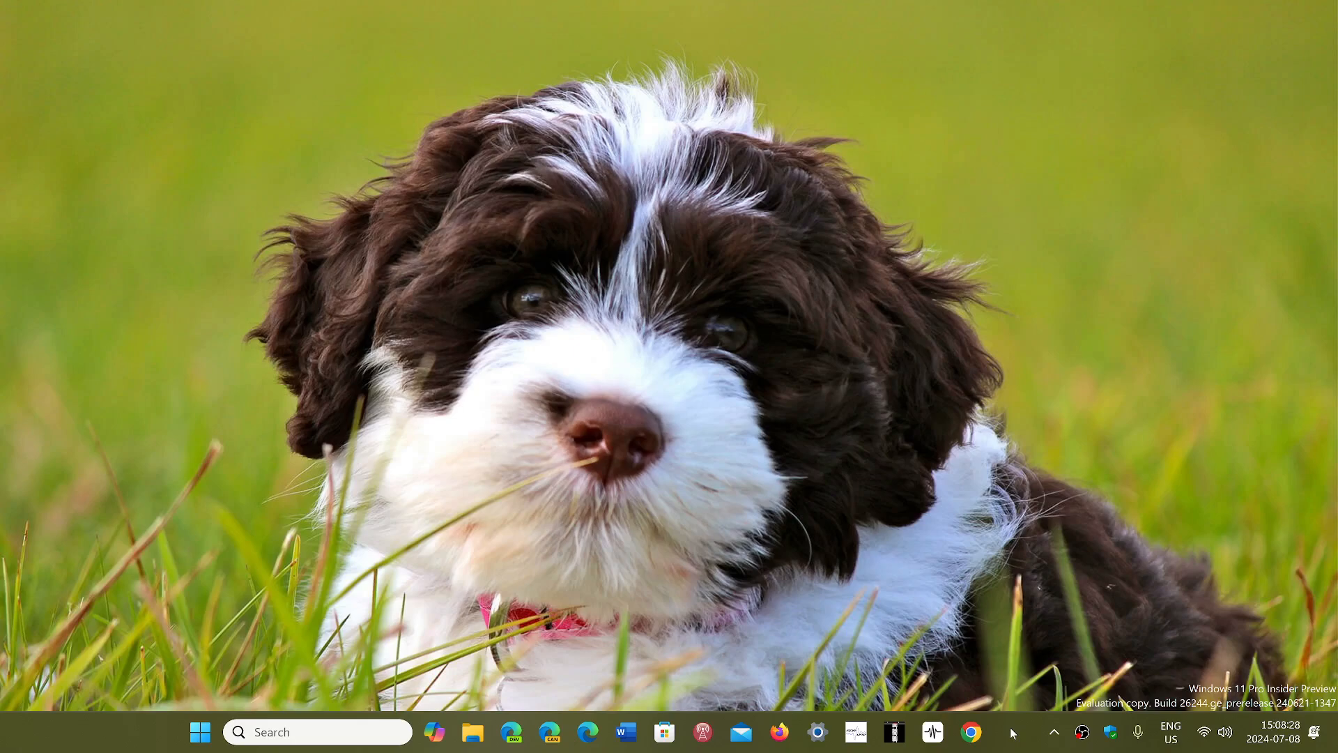
mouse_move(498, 409)
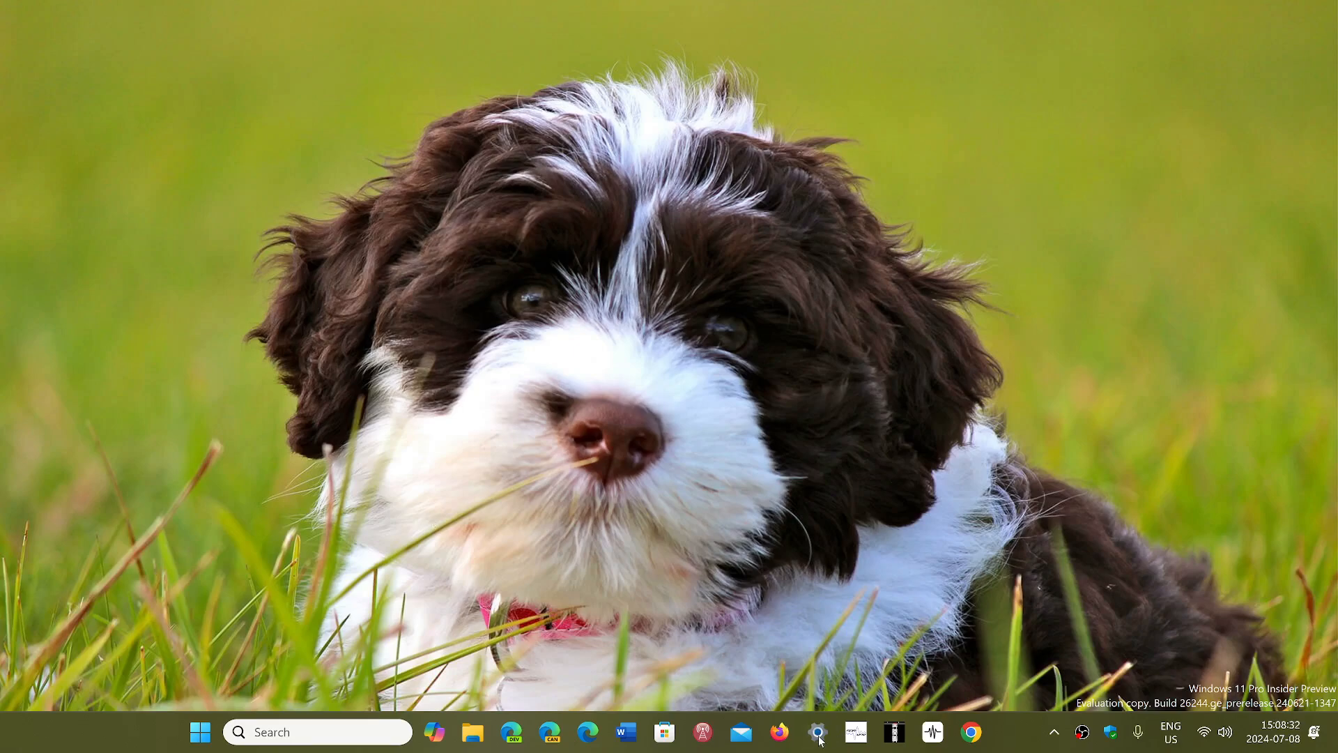
- Launch Settings, go to Accounts, and scroll down to the Account settings list
left_click(818, 732)
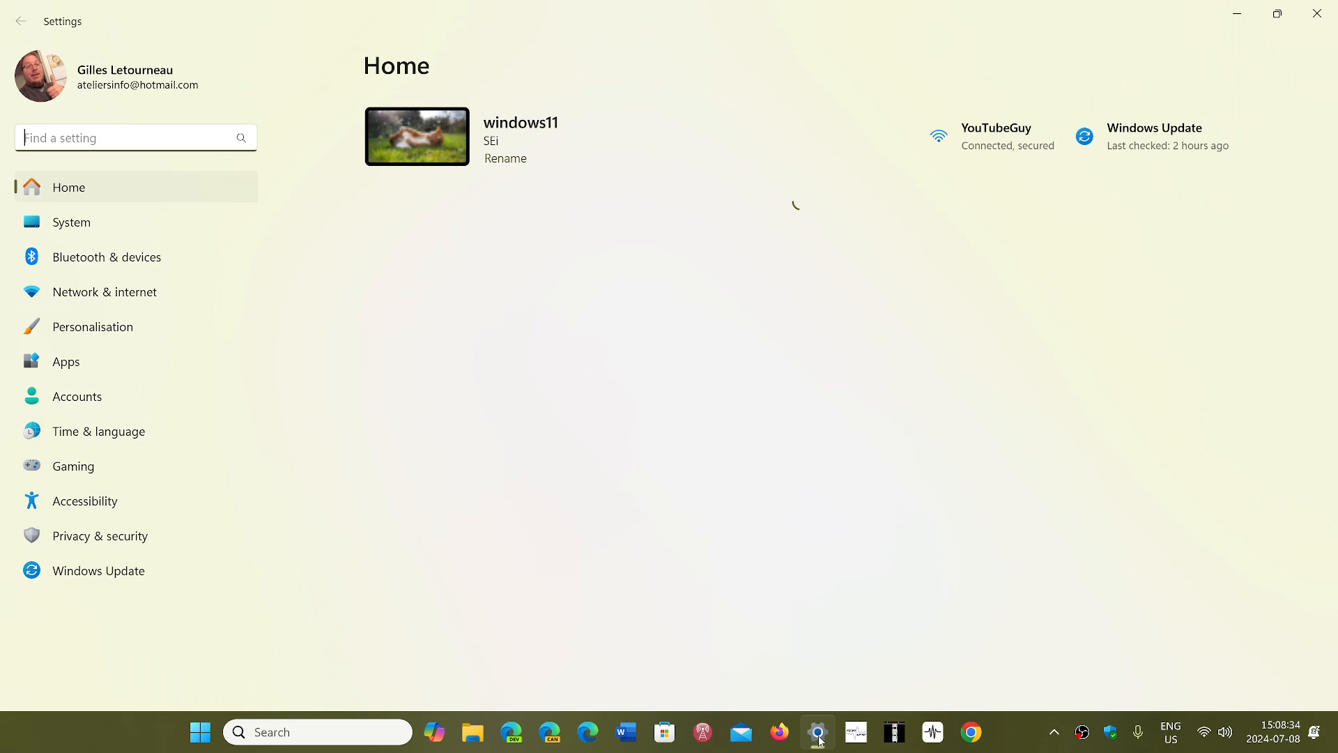
left_click(77, 397)
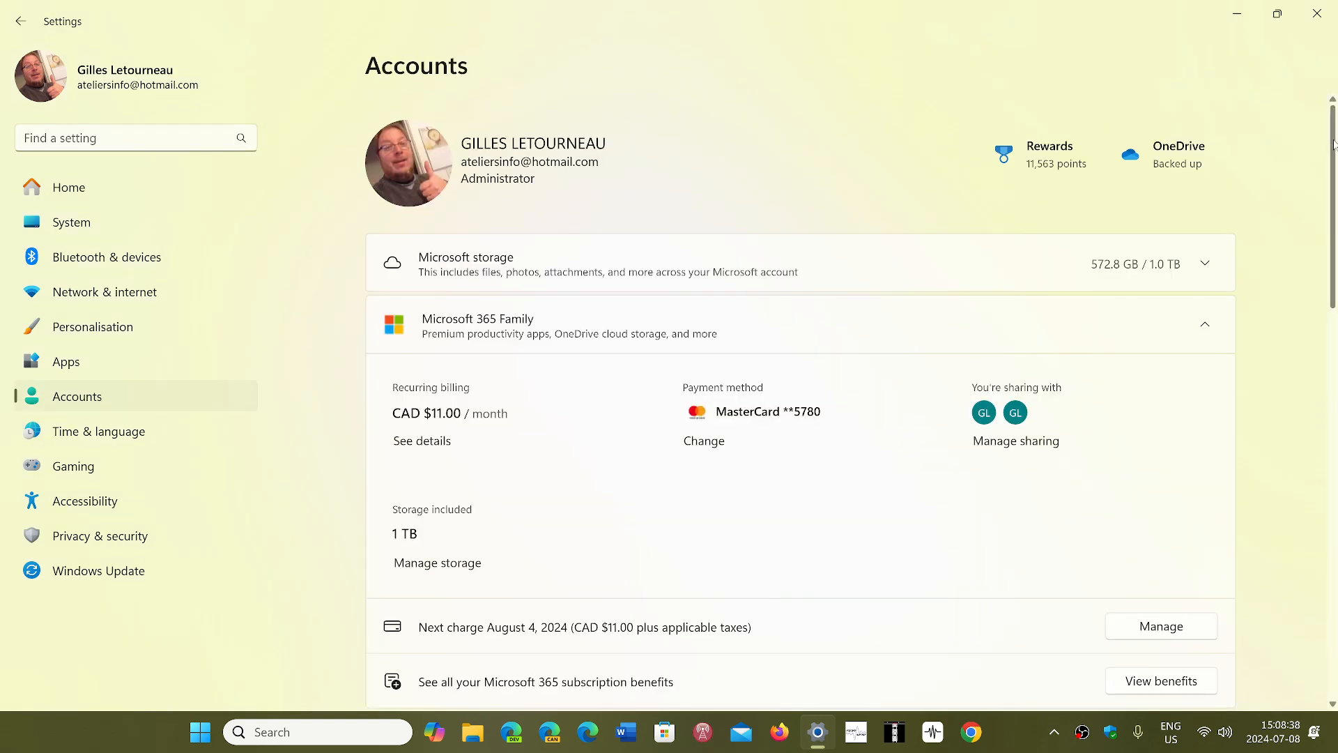
scroll("down", 3)
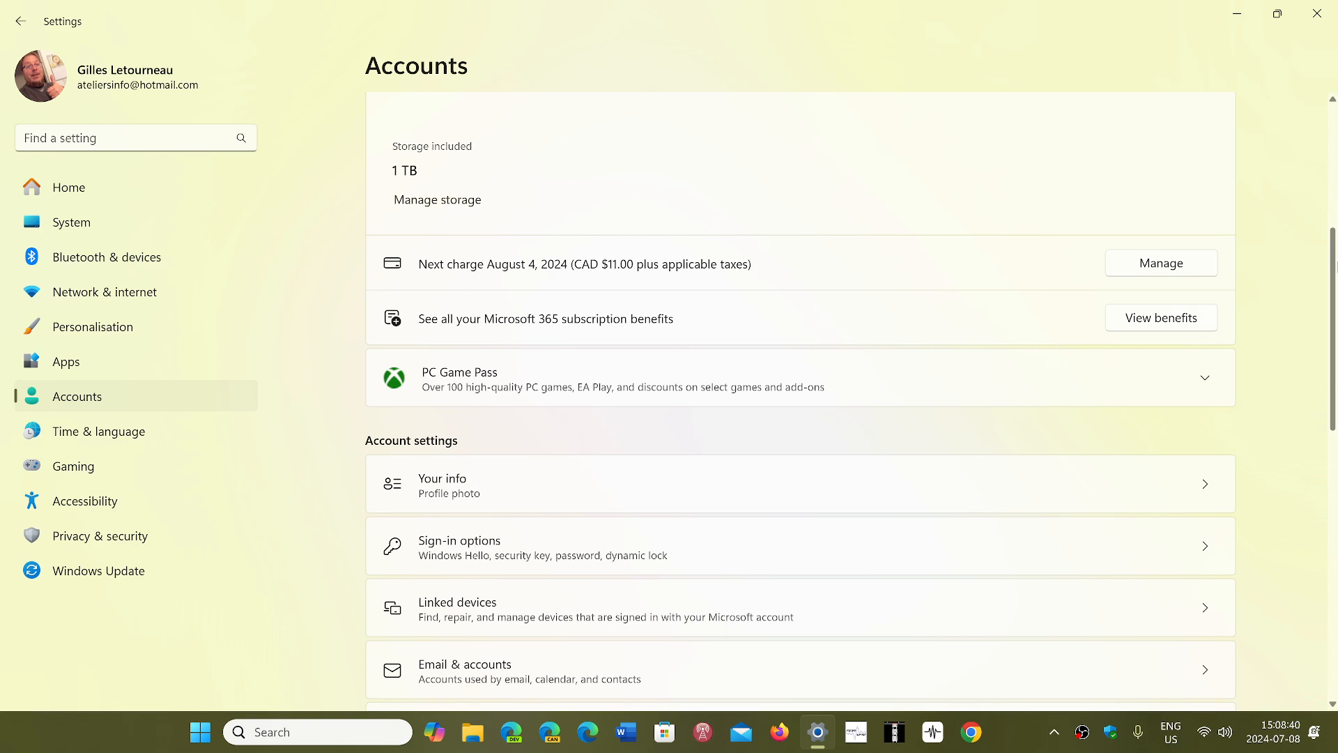
scroll("down", 3)
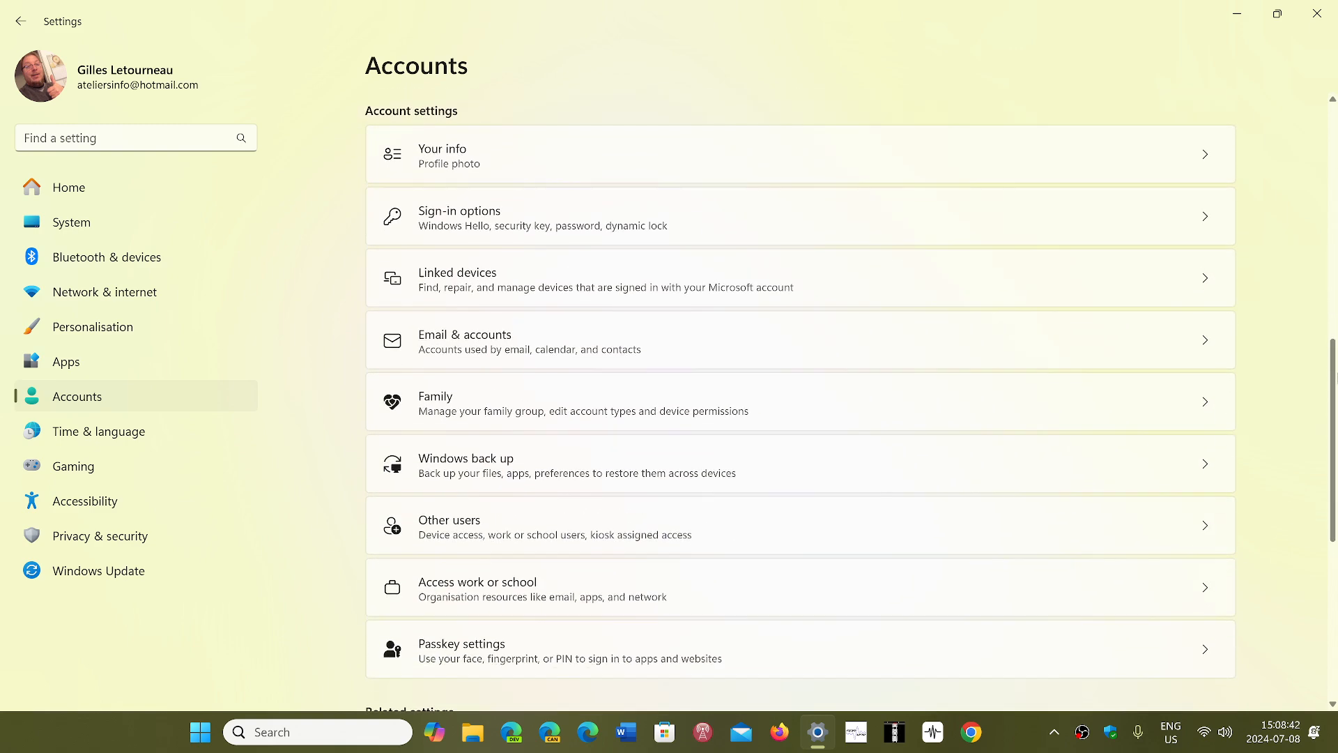
scroll("down", 3)
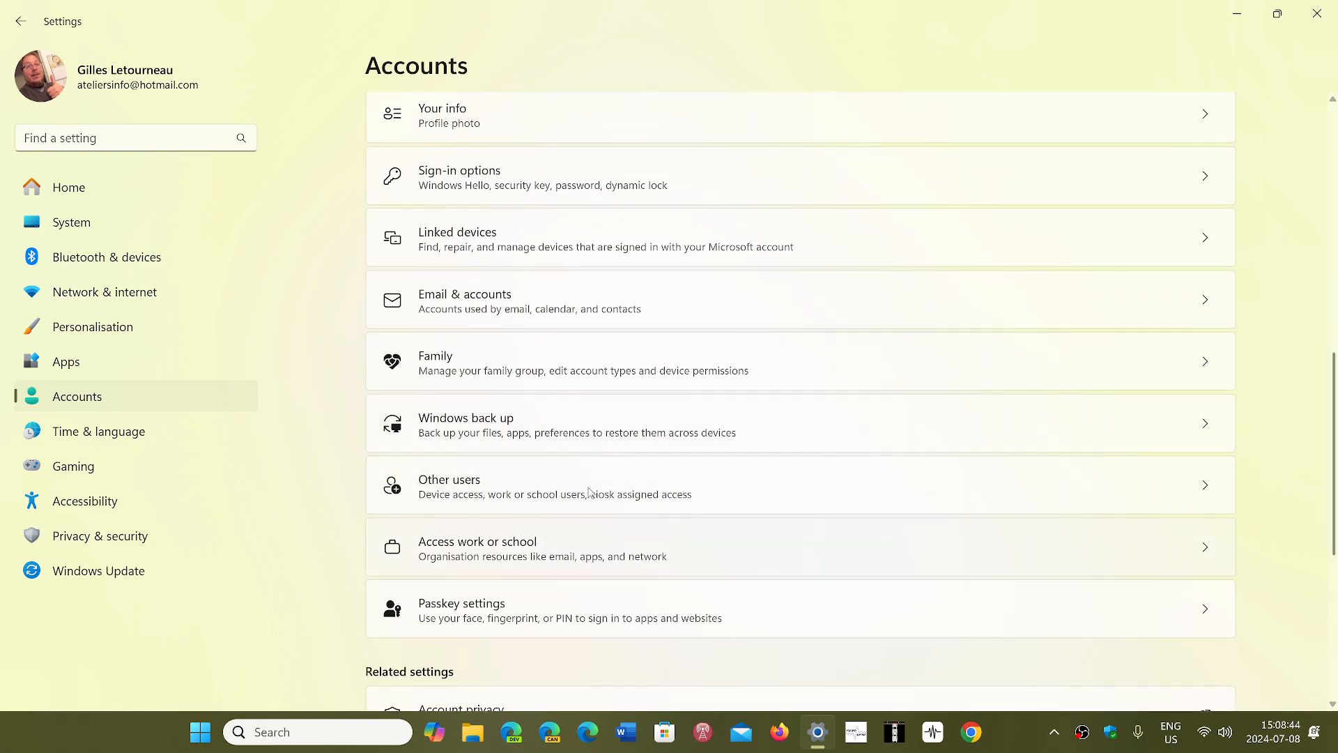
- Open Other users to show the local account 'test' and its options
left_click(476, 486)
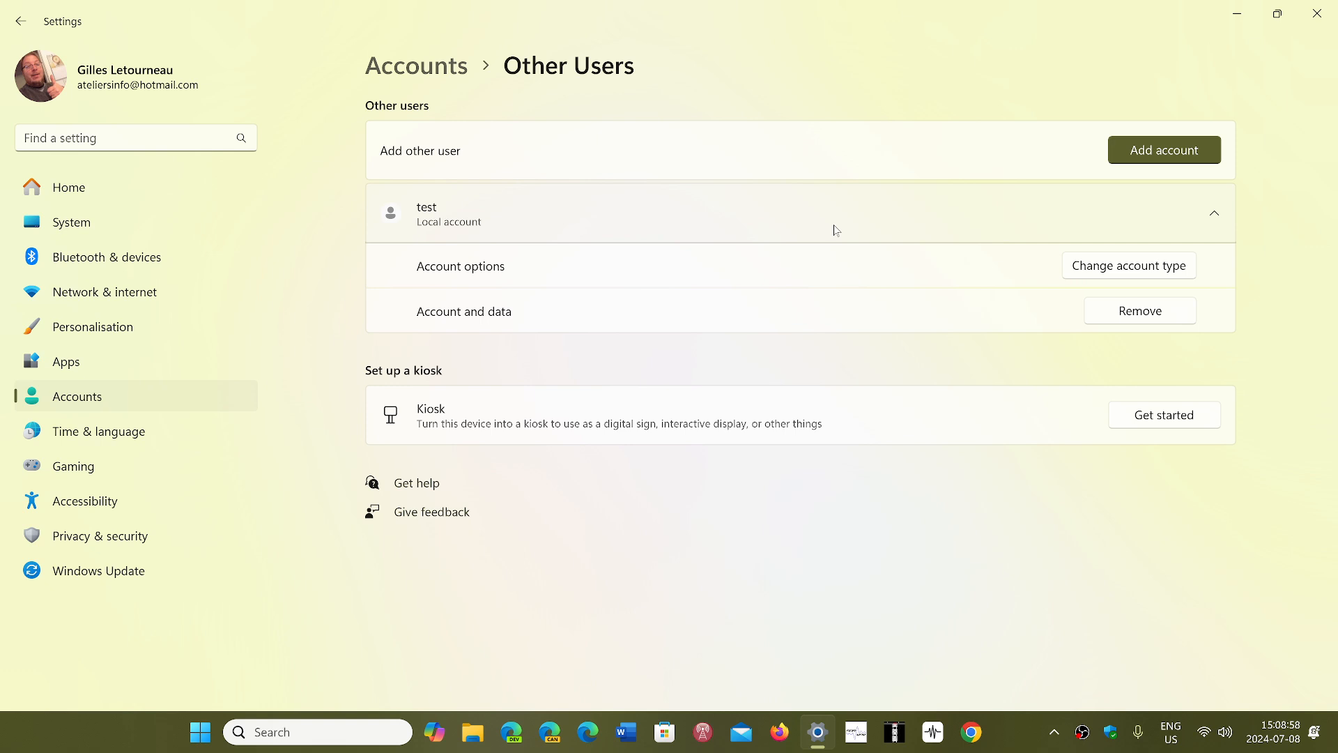
mouse_move(1106, 274)
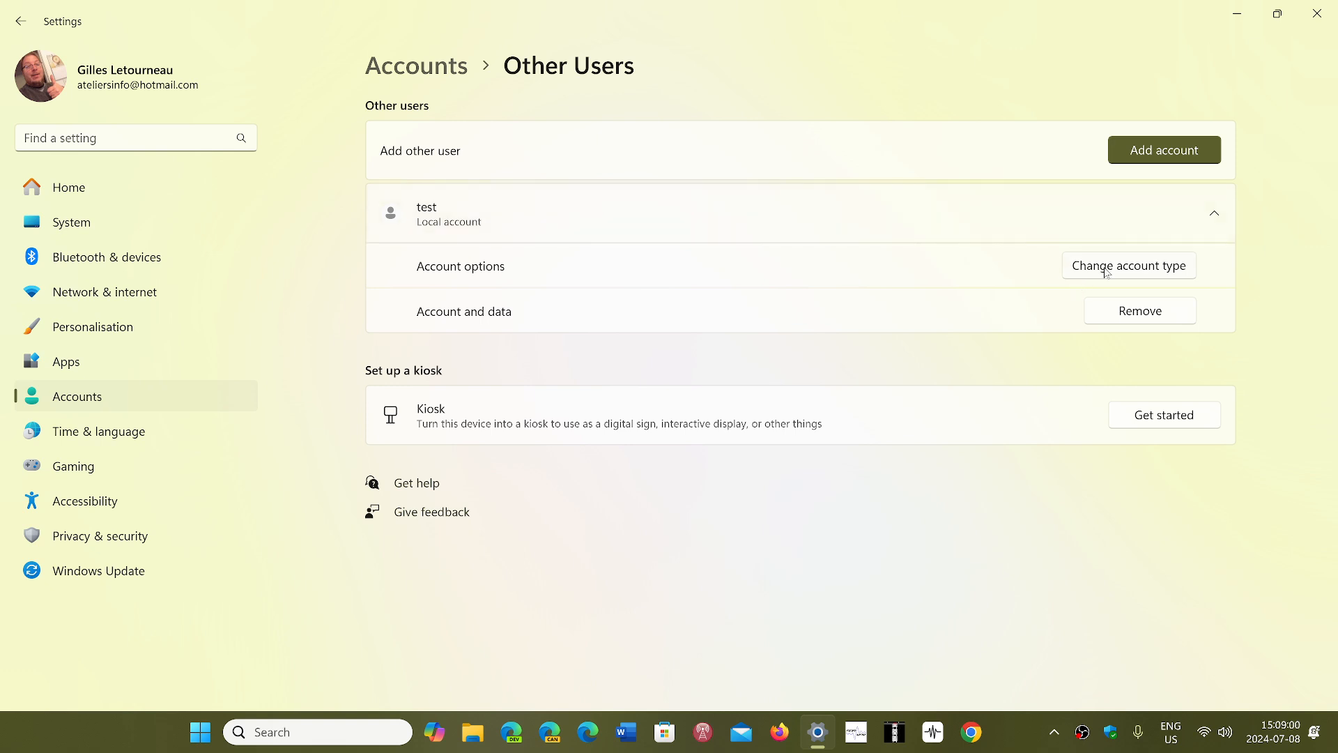
mouse_move(1148, 275)
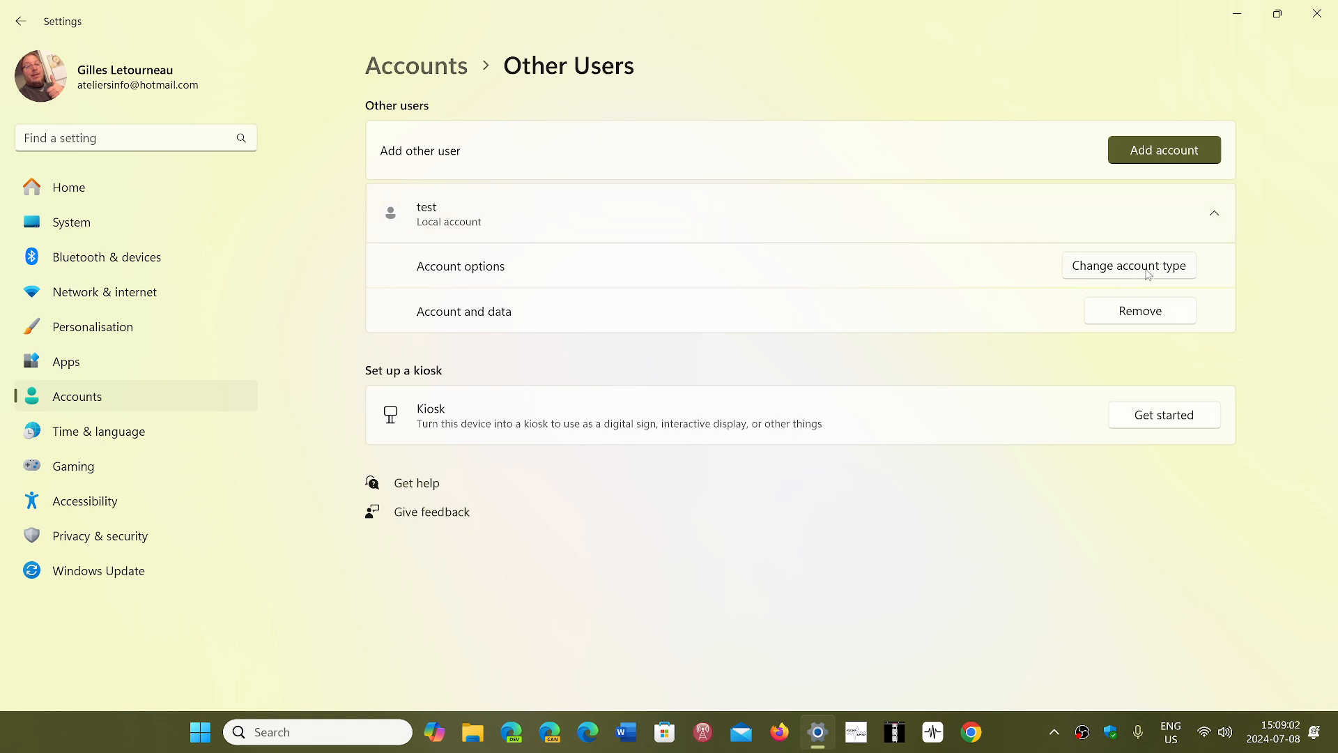
- Open Change account type for 'test' and expand the Account type dropdown
left_click(1129, 265)
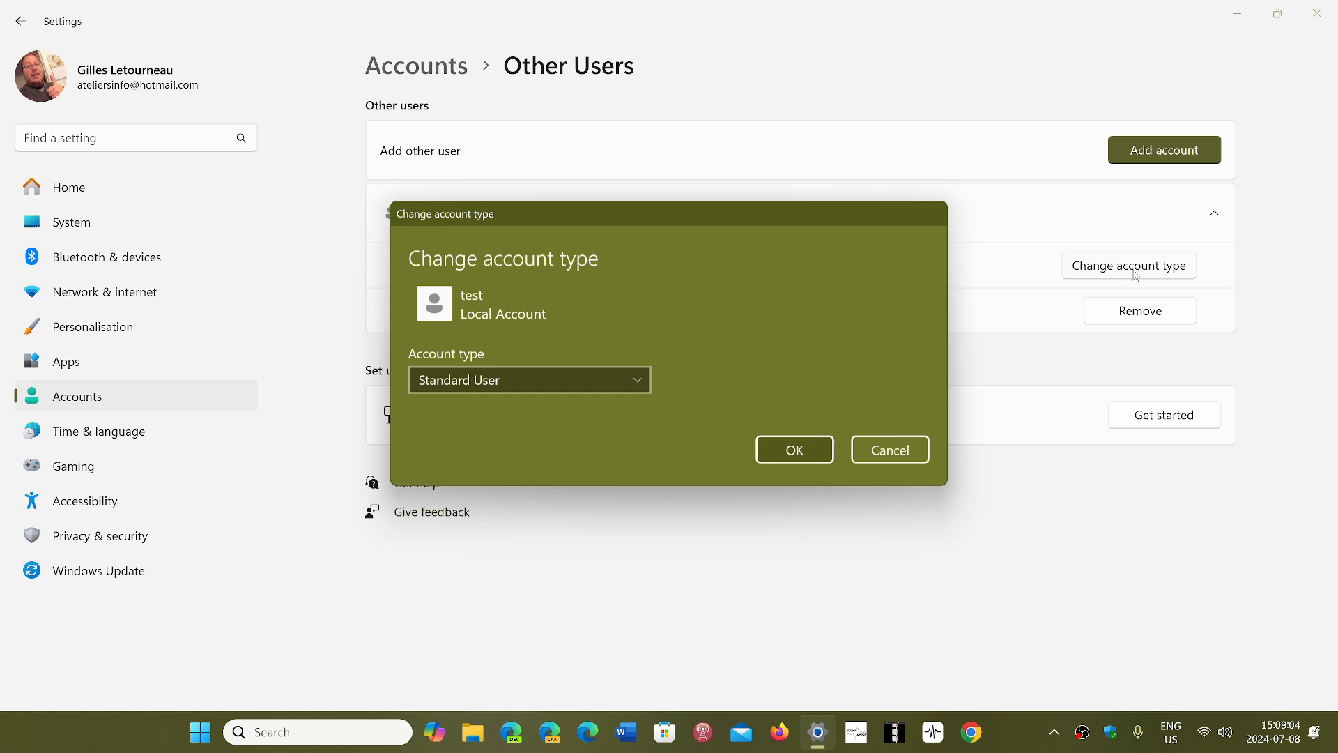
left_click(529, 380)
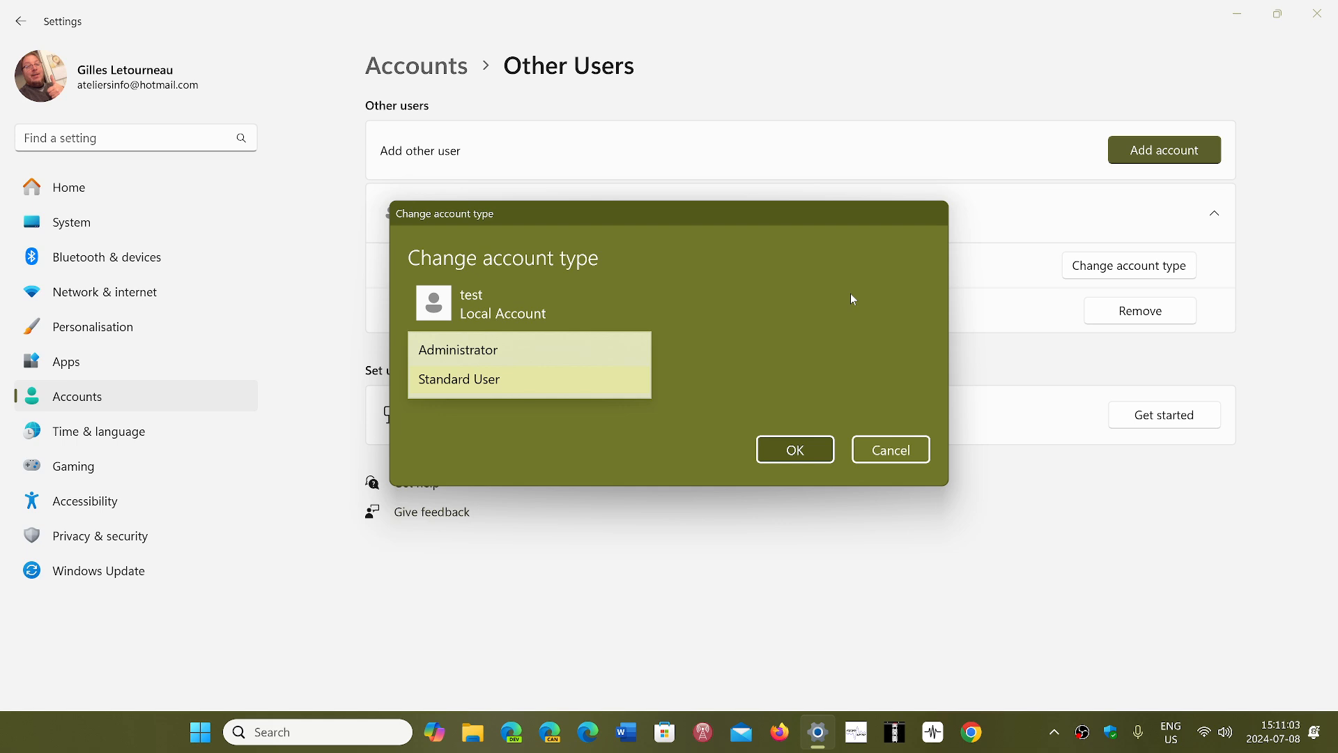
mouse_move(838, 379)
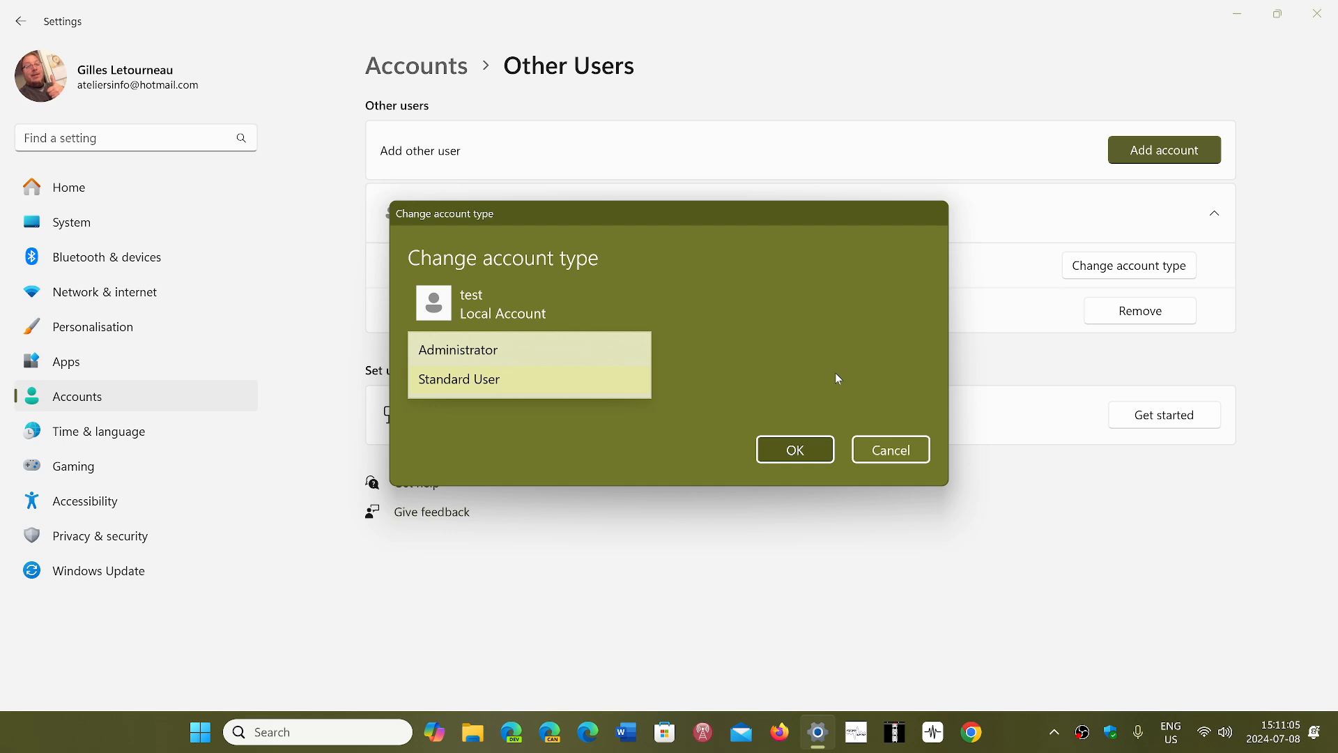
mouse_move(516, 444)
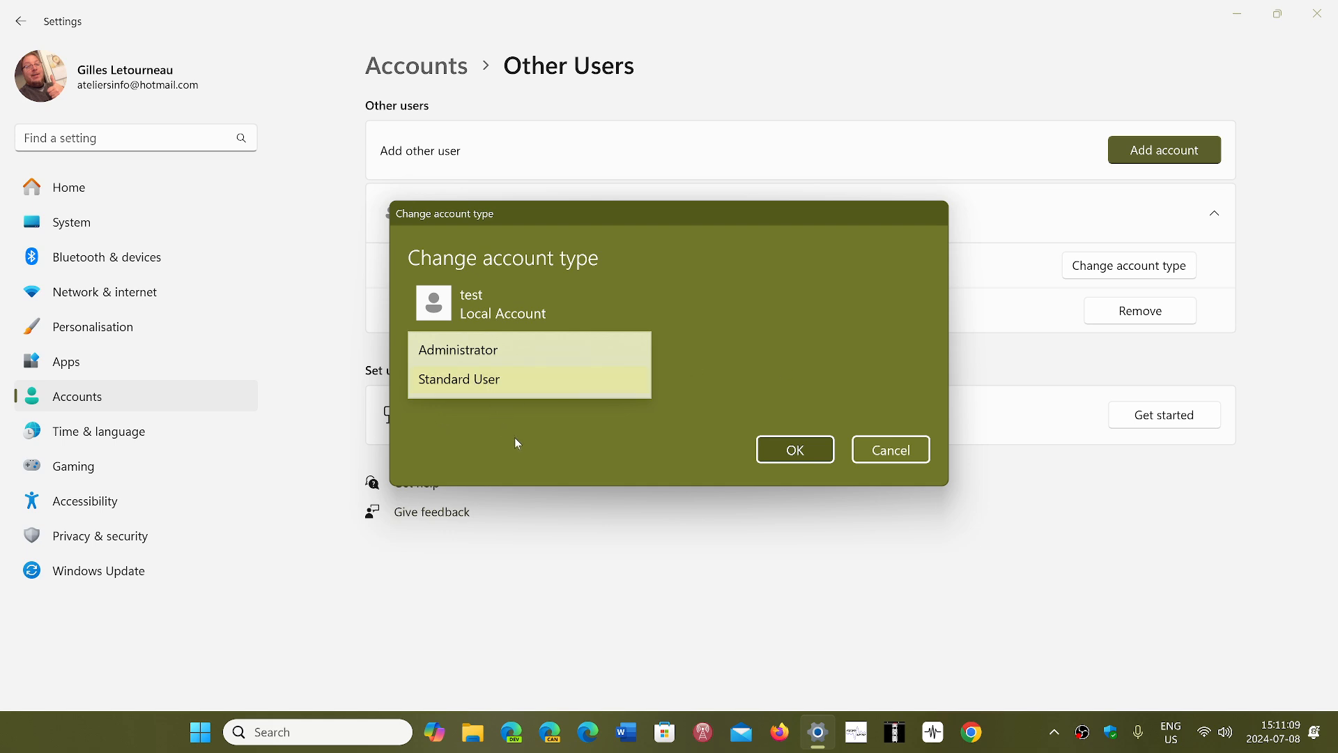
mouse_move(526, 451)
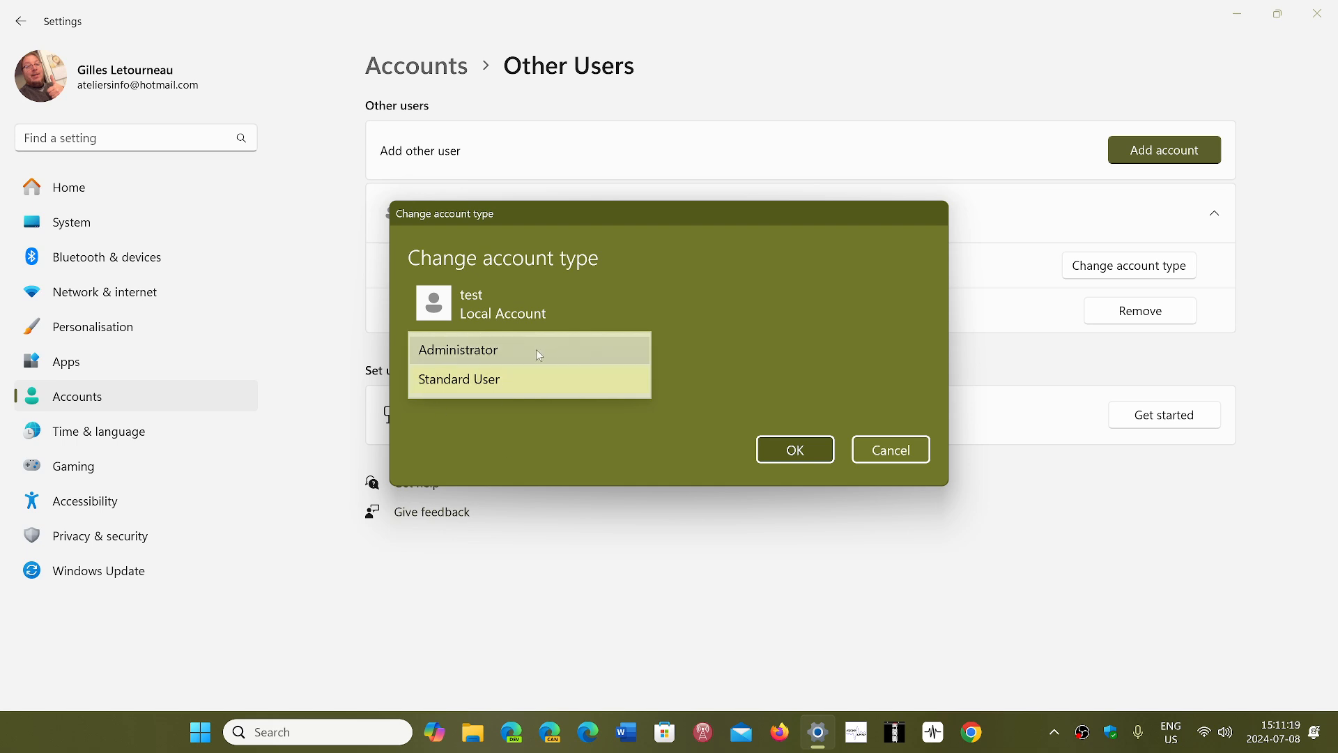
mouse_move(477, 407)
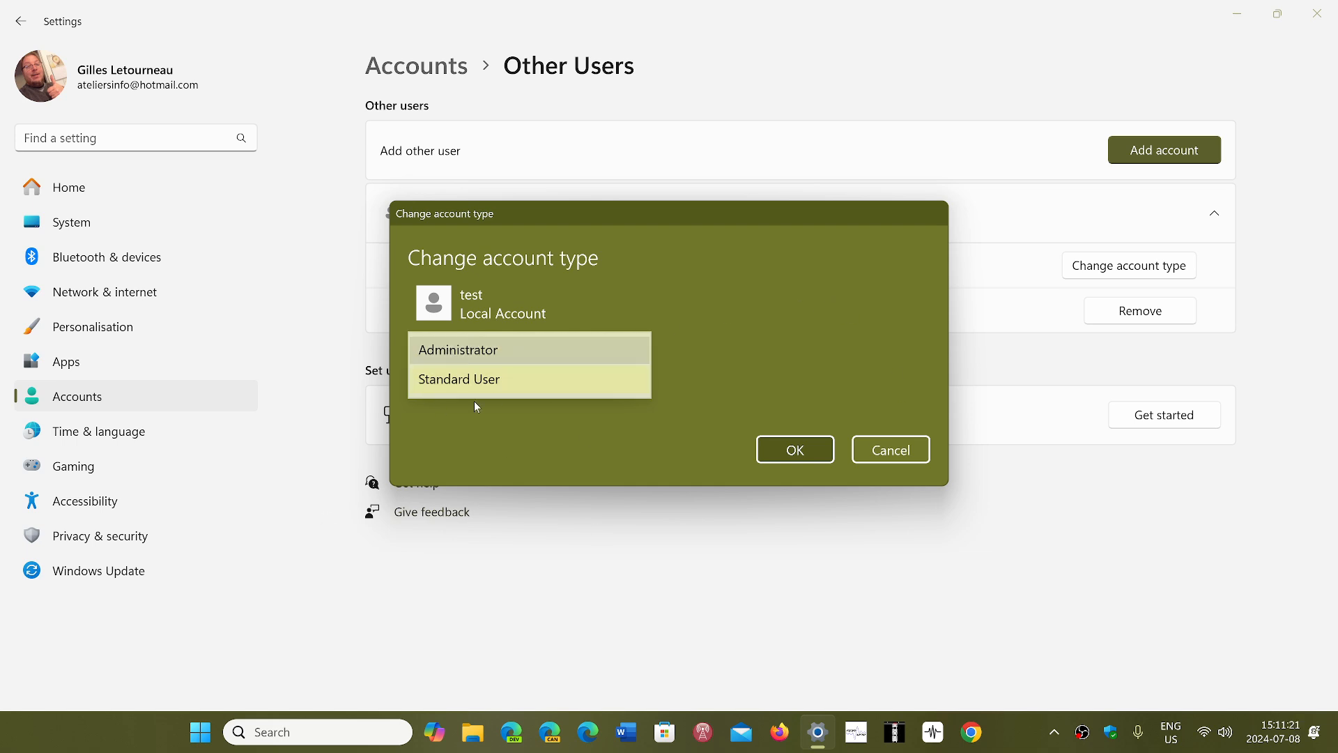
mouse_move(890, 406)
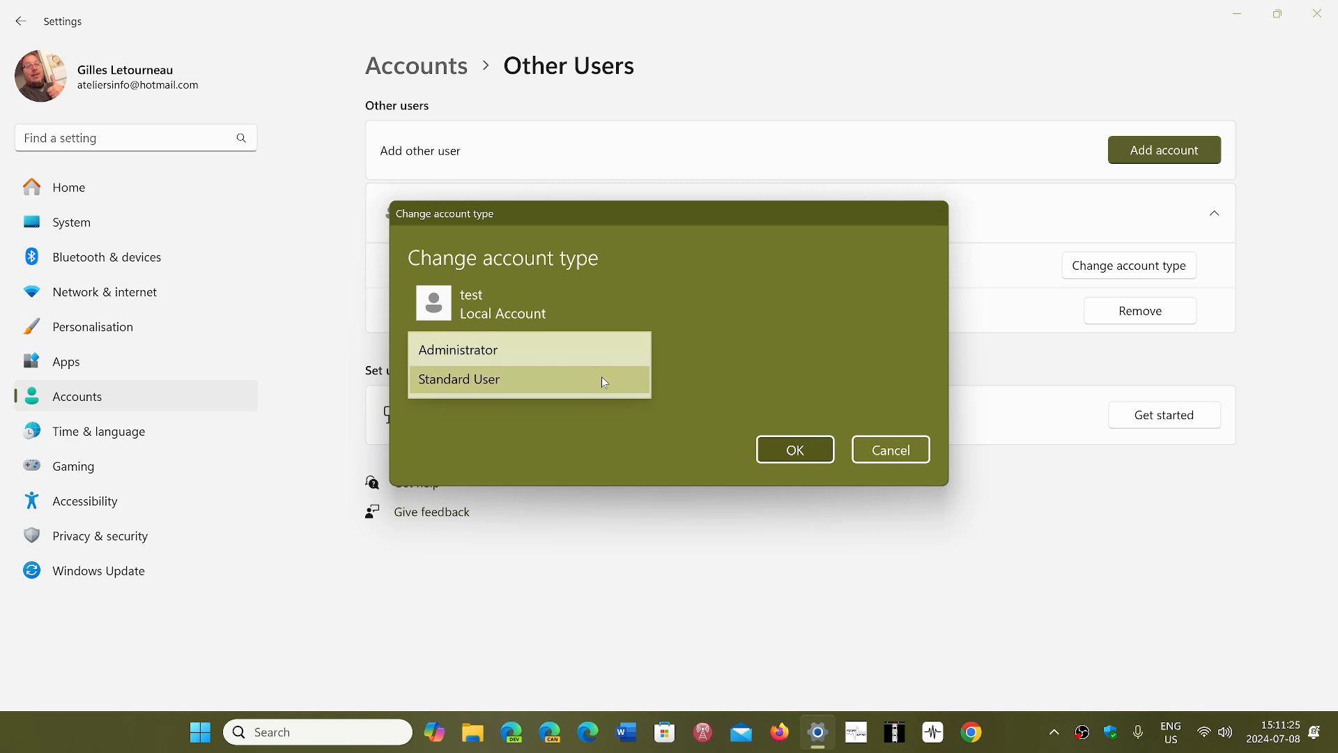
- Keep 'test' as Standard User and minimize Settings to the desktop
left_click(459, 379)
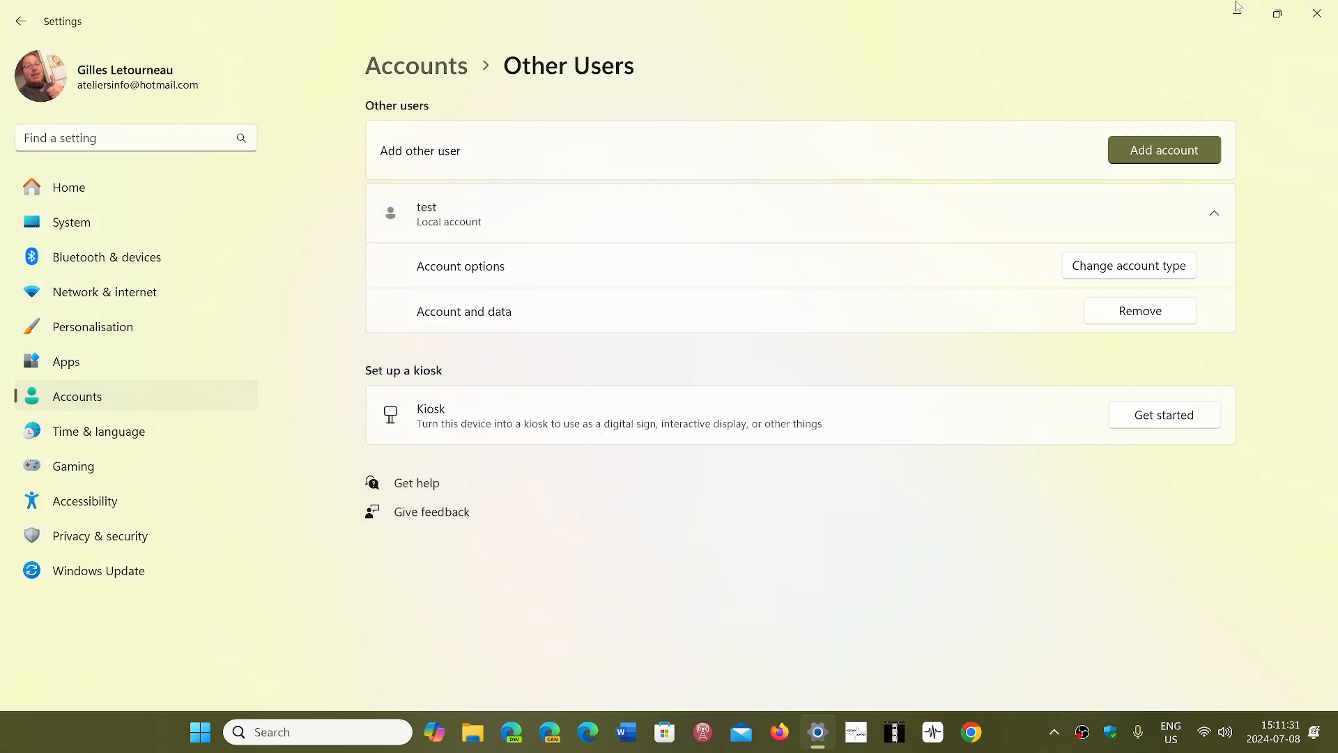
left_click(1314, 13)
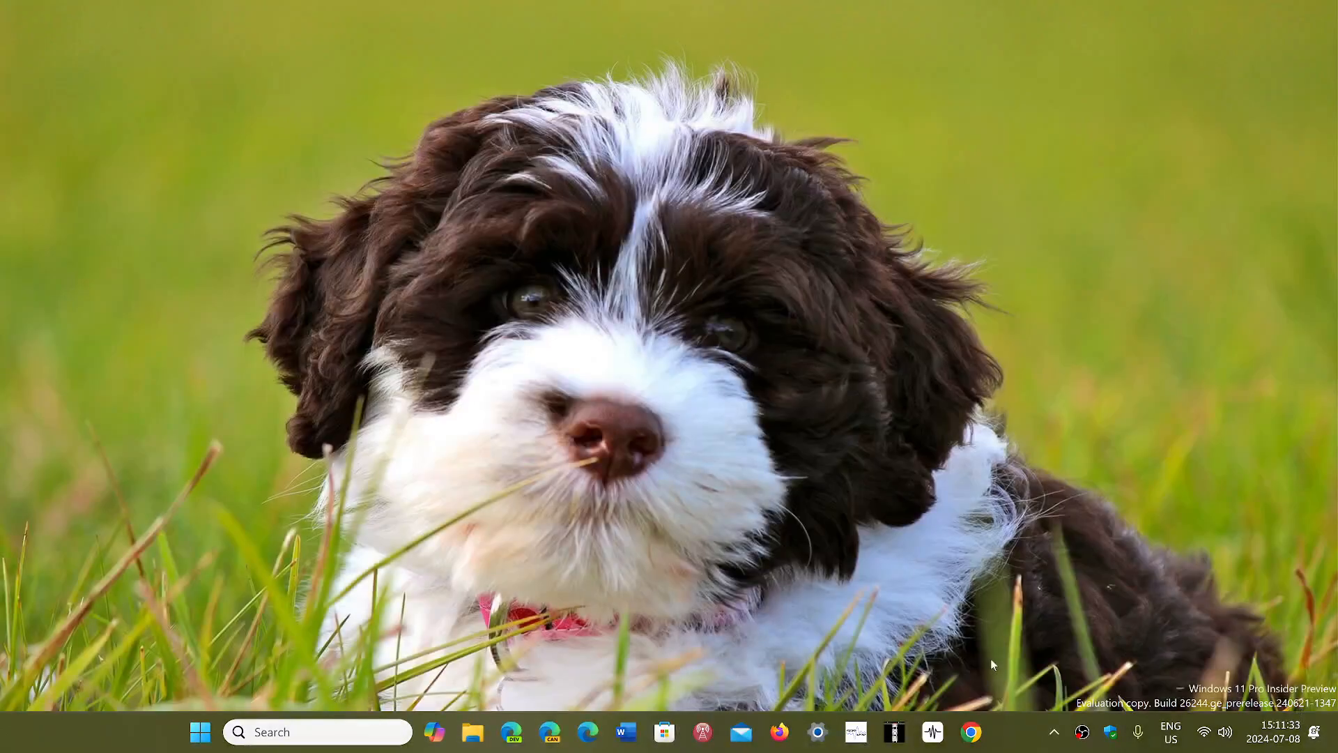